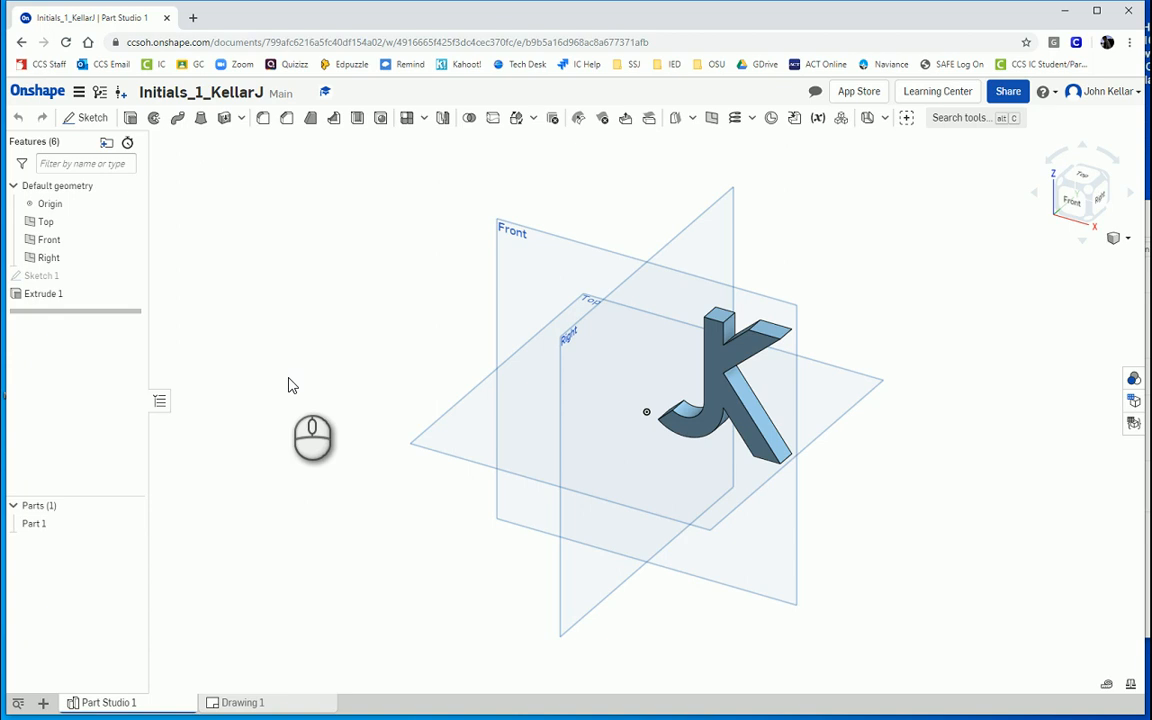
mouse_move(300, 381)
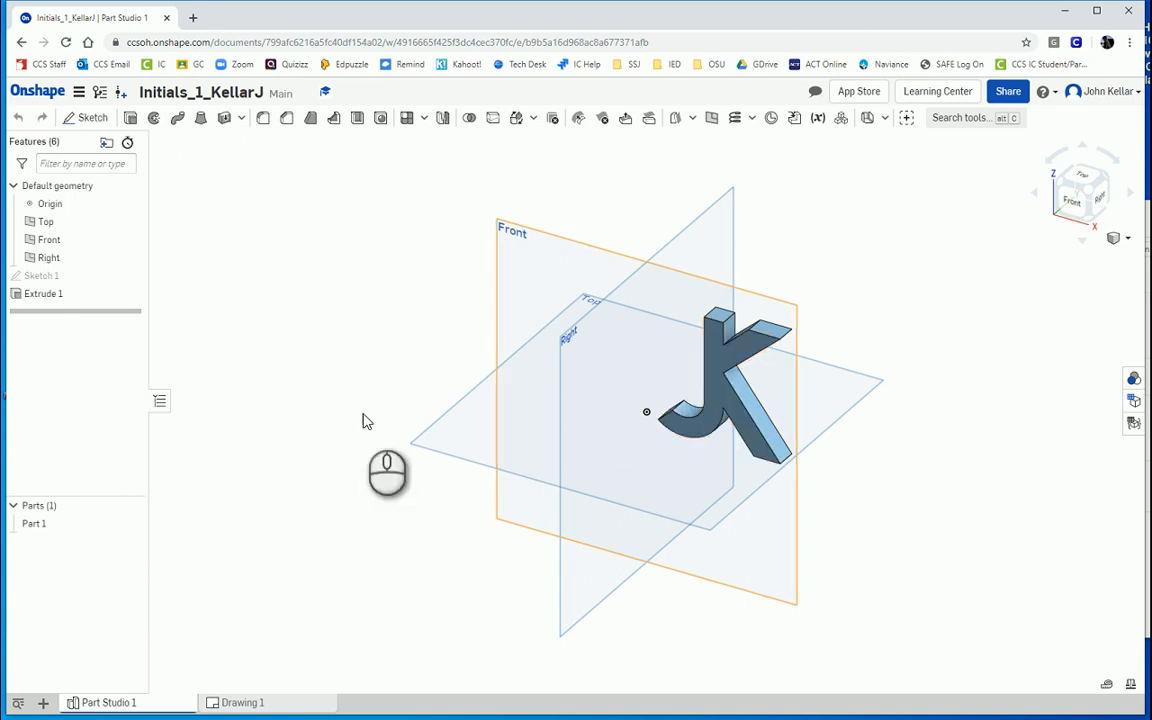
- Switch to Drawing 1 showing the JK part's top, front, right and isometric views
left_click(243, 702)
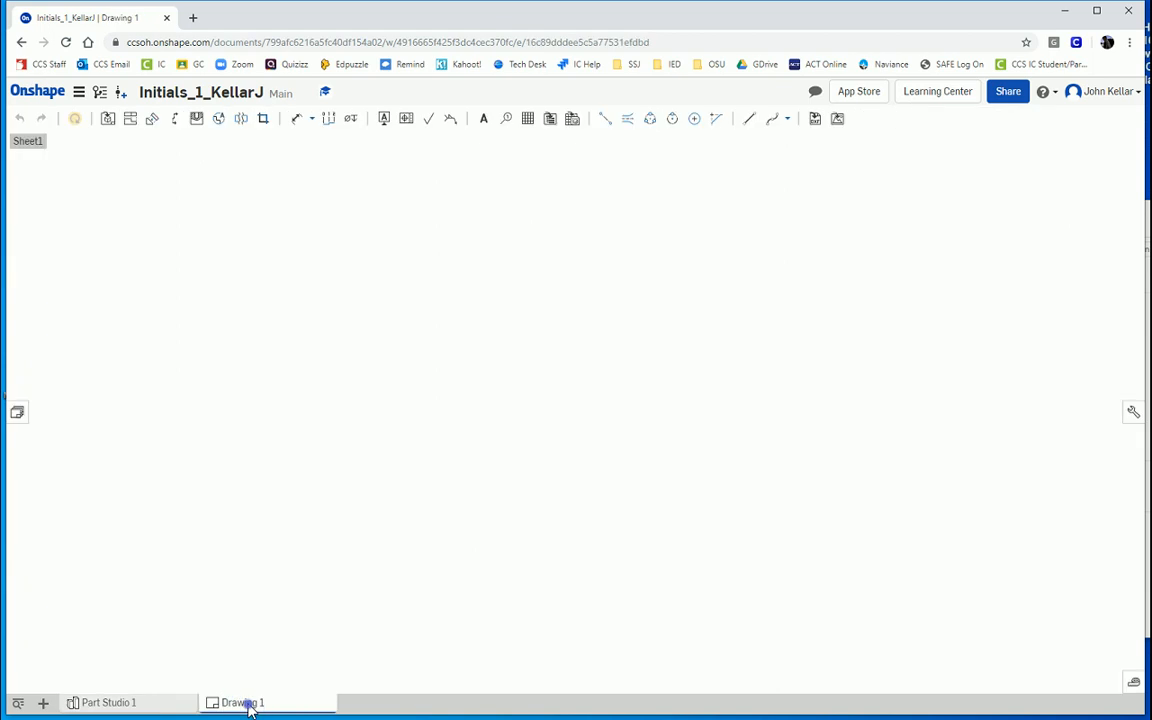
left_click(243, 702)
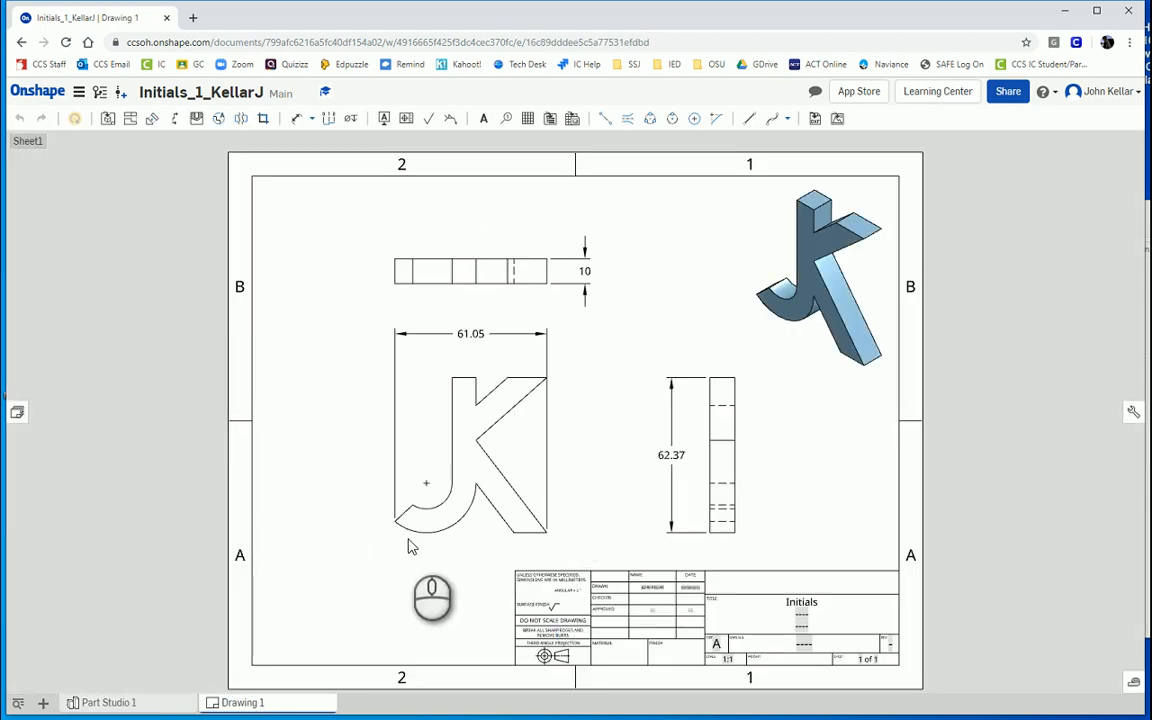
mouse_move(418, 553)
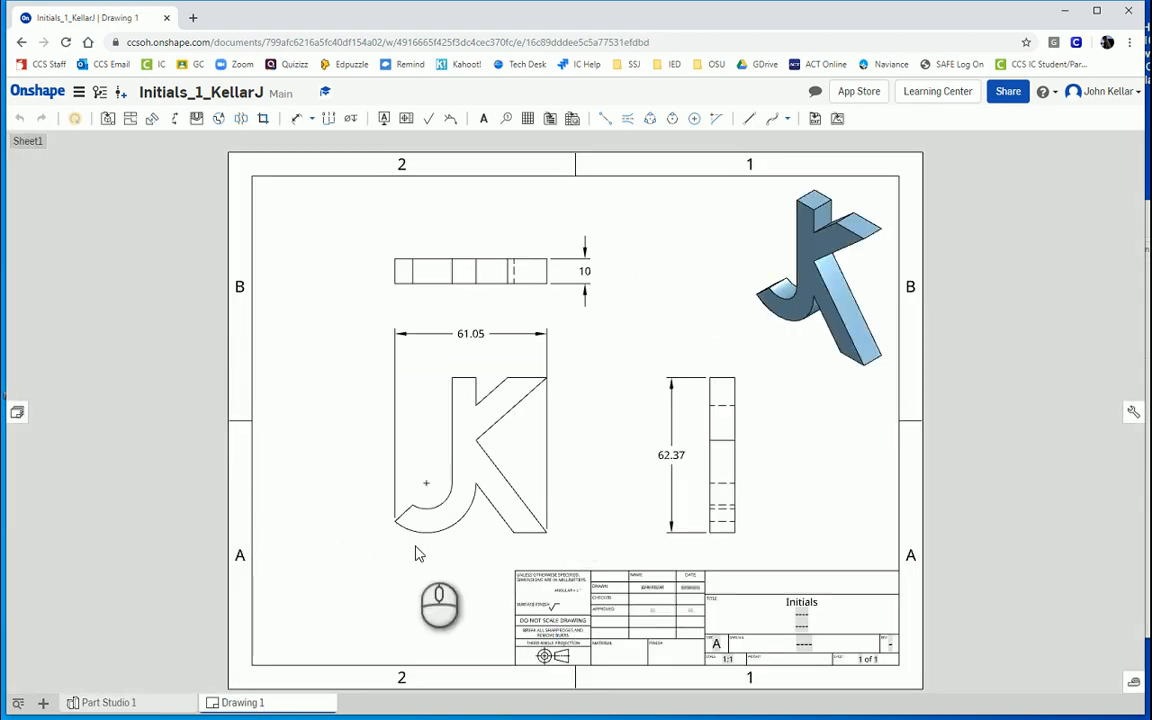
mouse_move(793, 448)
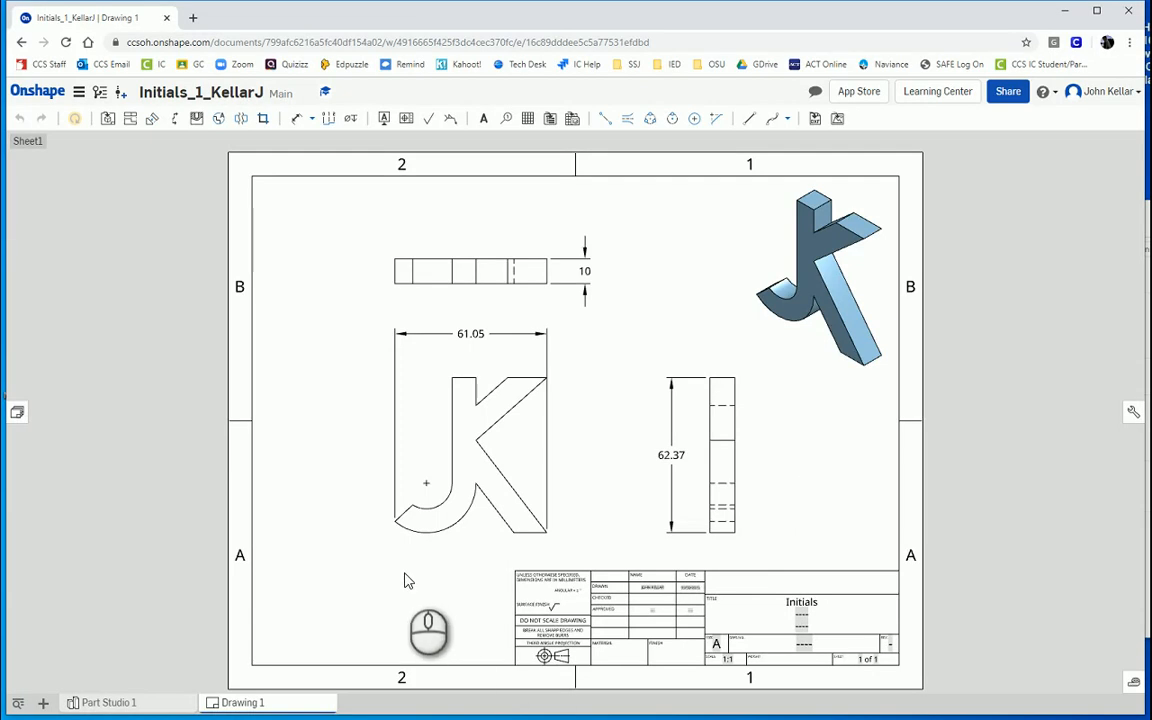
- Return to Part Studio 1 with the 3D JK part
left_click(101, 702)
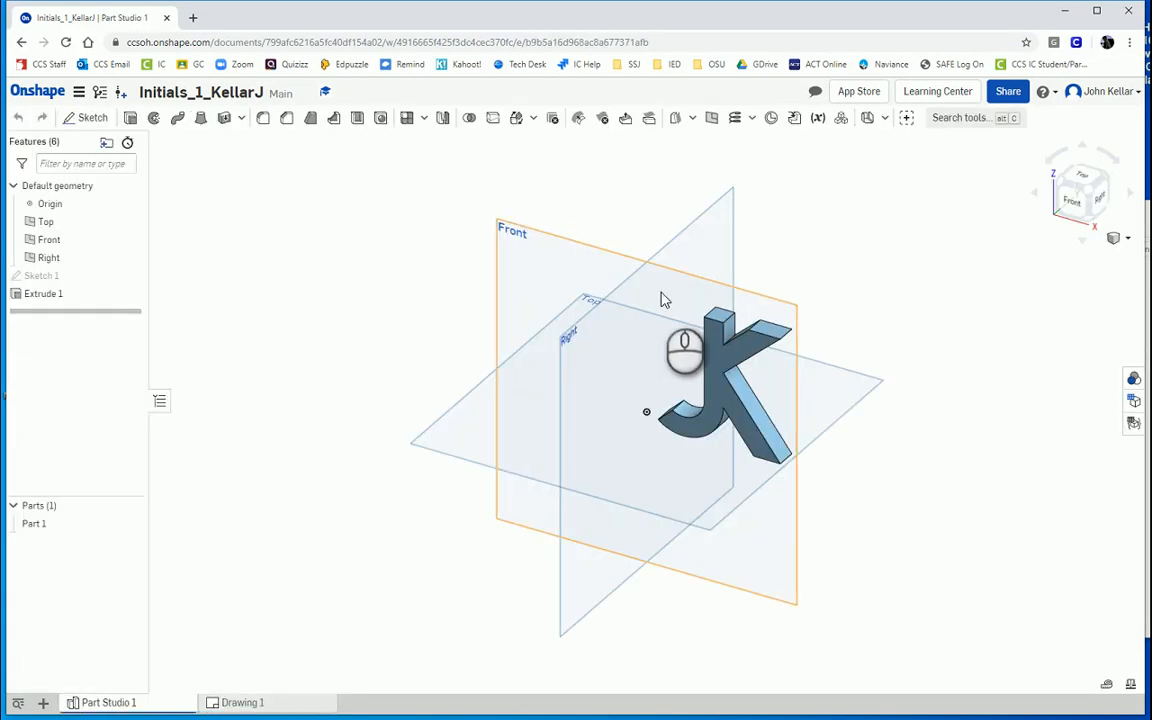
mouse_move(593, 485)
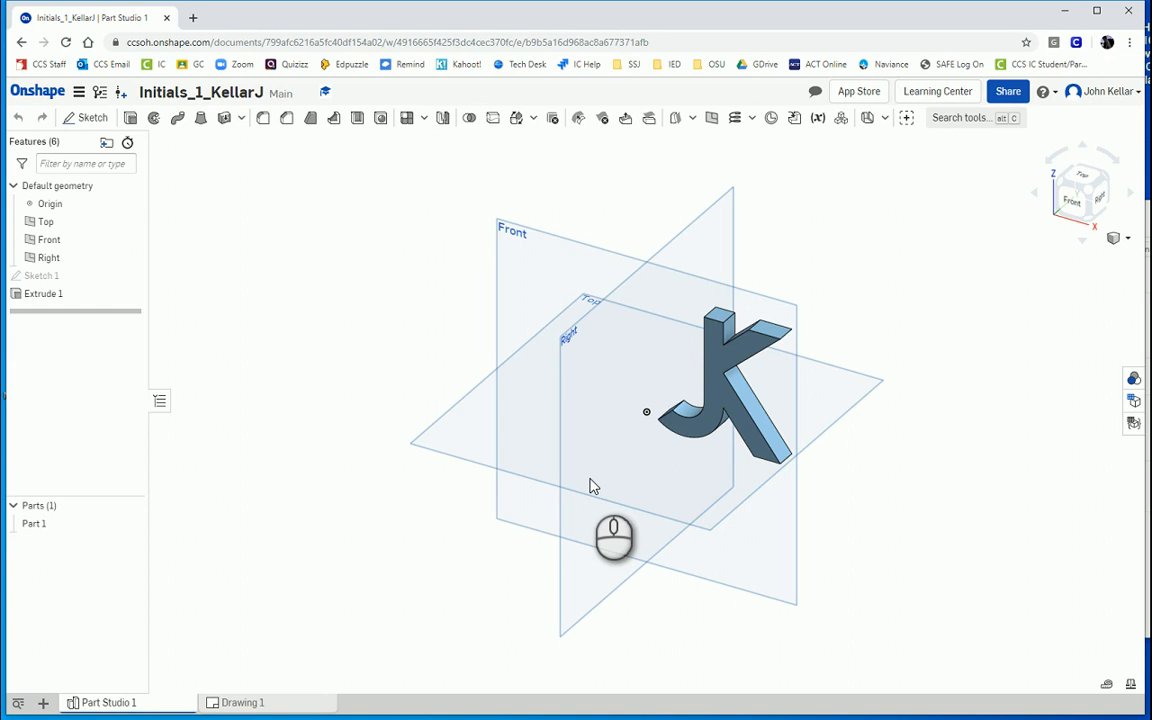
mouse_move(108, 702)
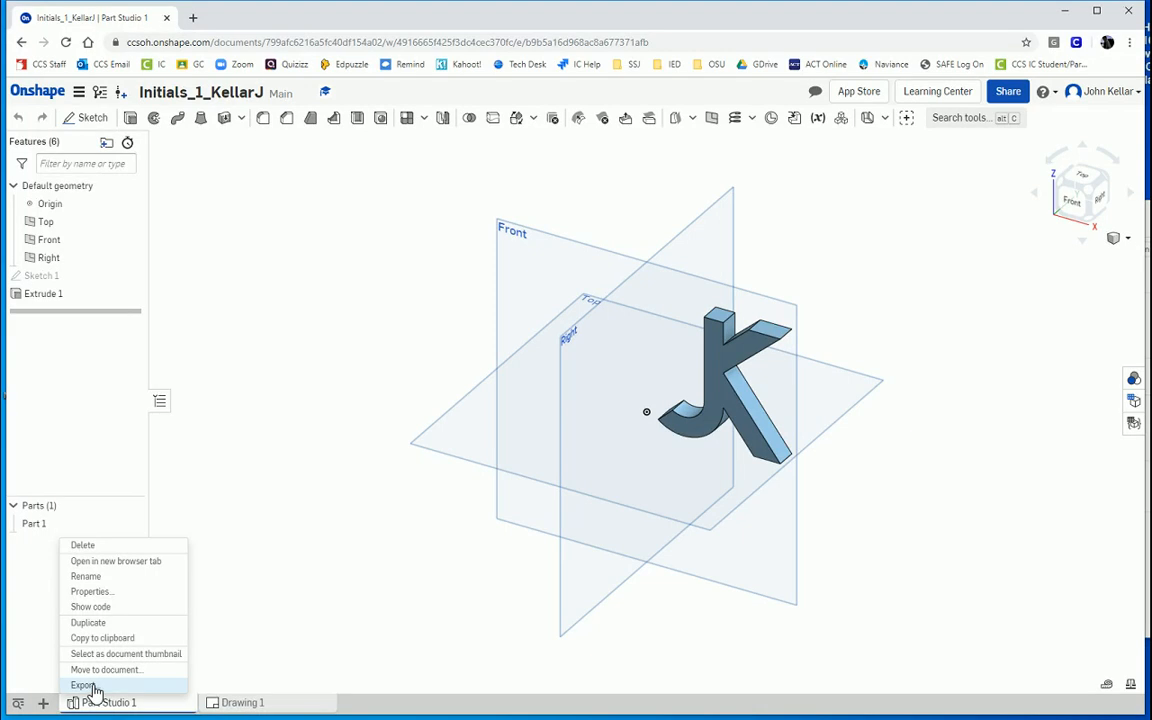
- Export the part as a binary millimetre STL named Initials_1_KellarJ and download it
left_click(83, 685)
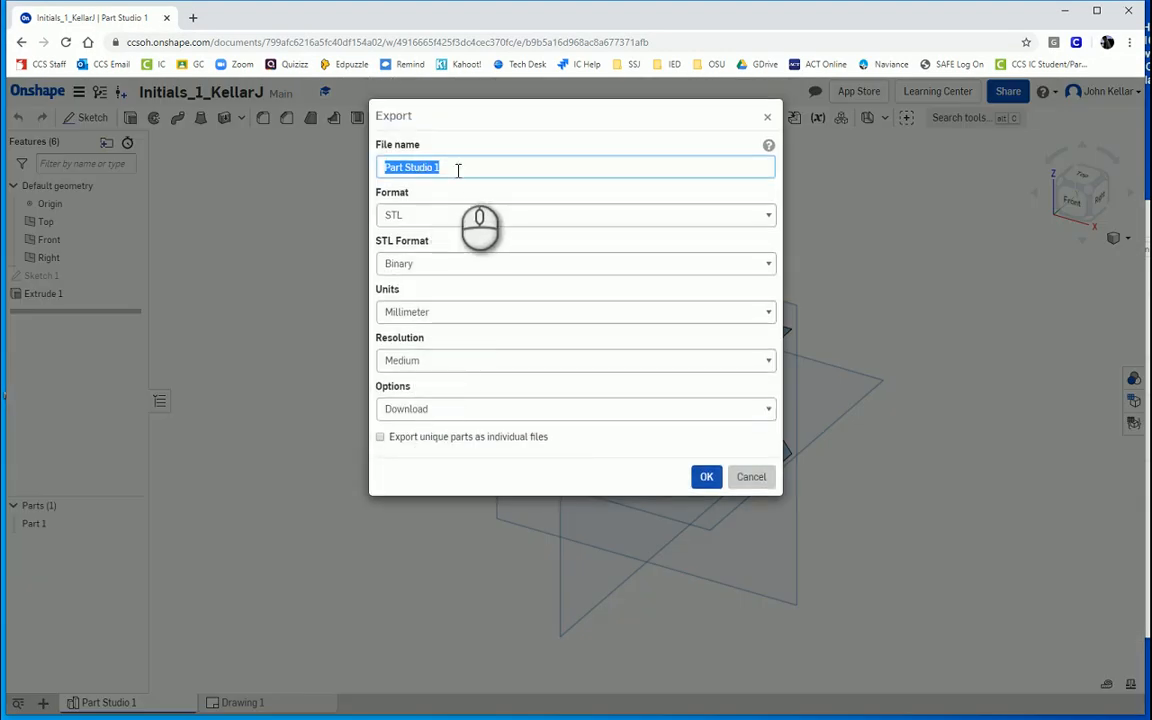
type("Initials_1_KellarJ")
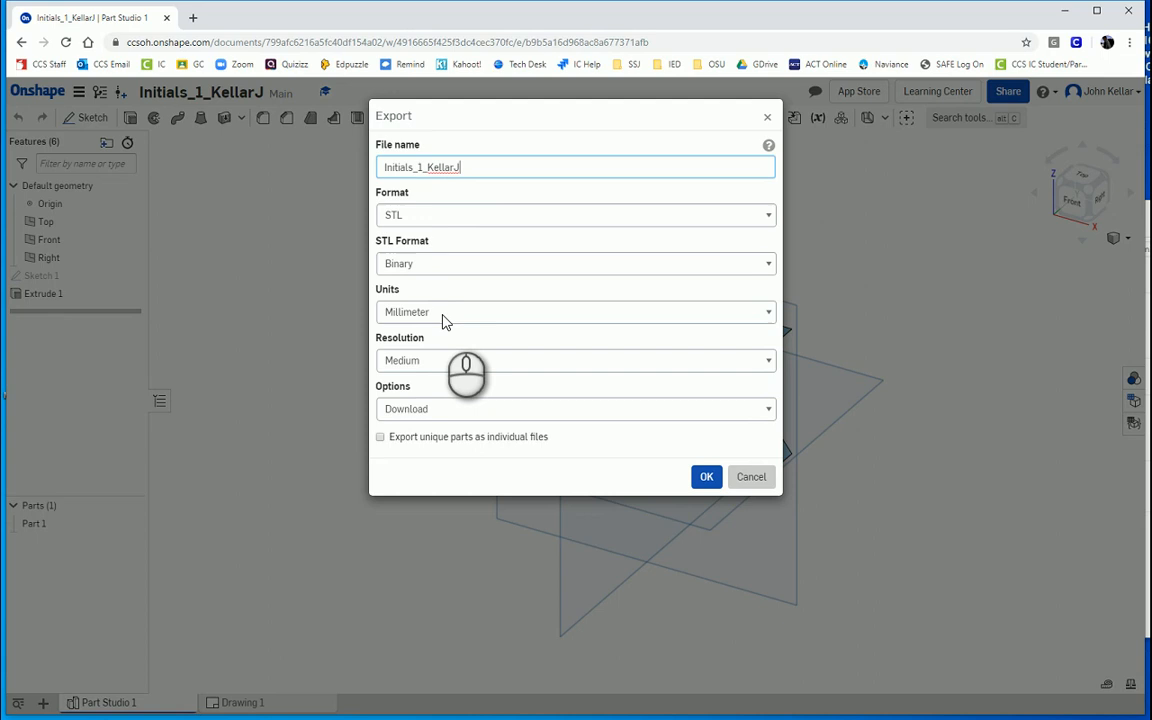
mouse_move(425, 370)
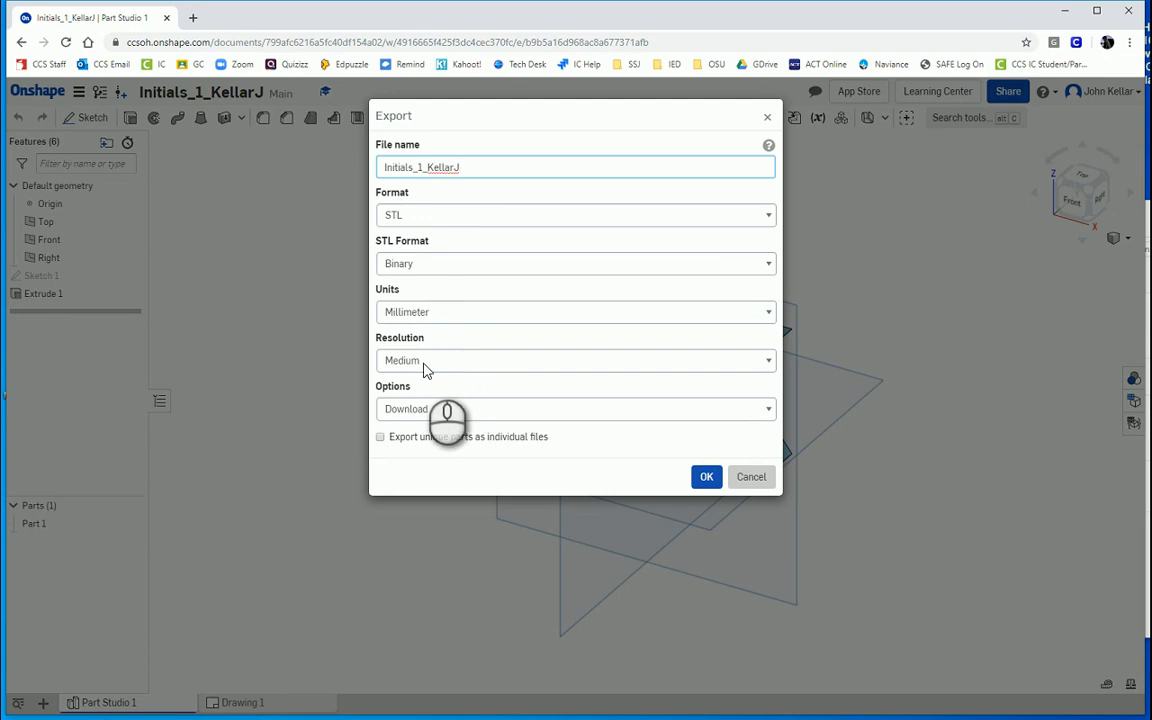
mouse_move(445, 413)
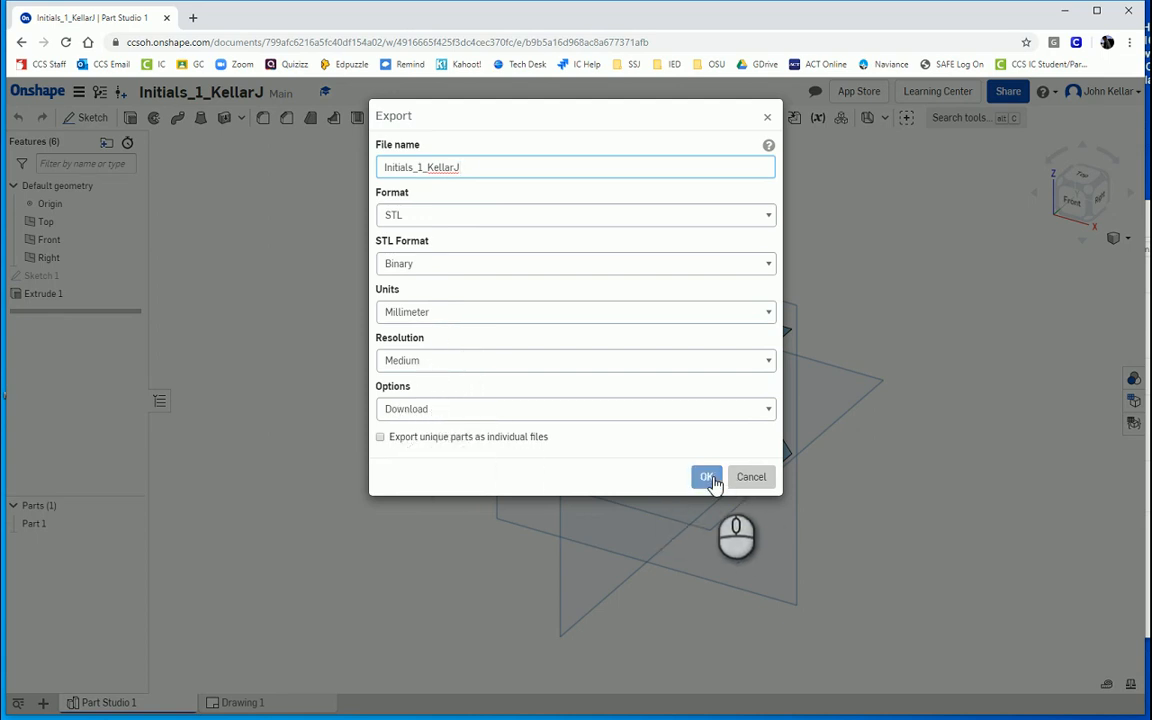
left_click(707, 476)
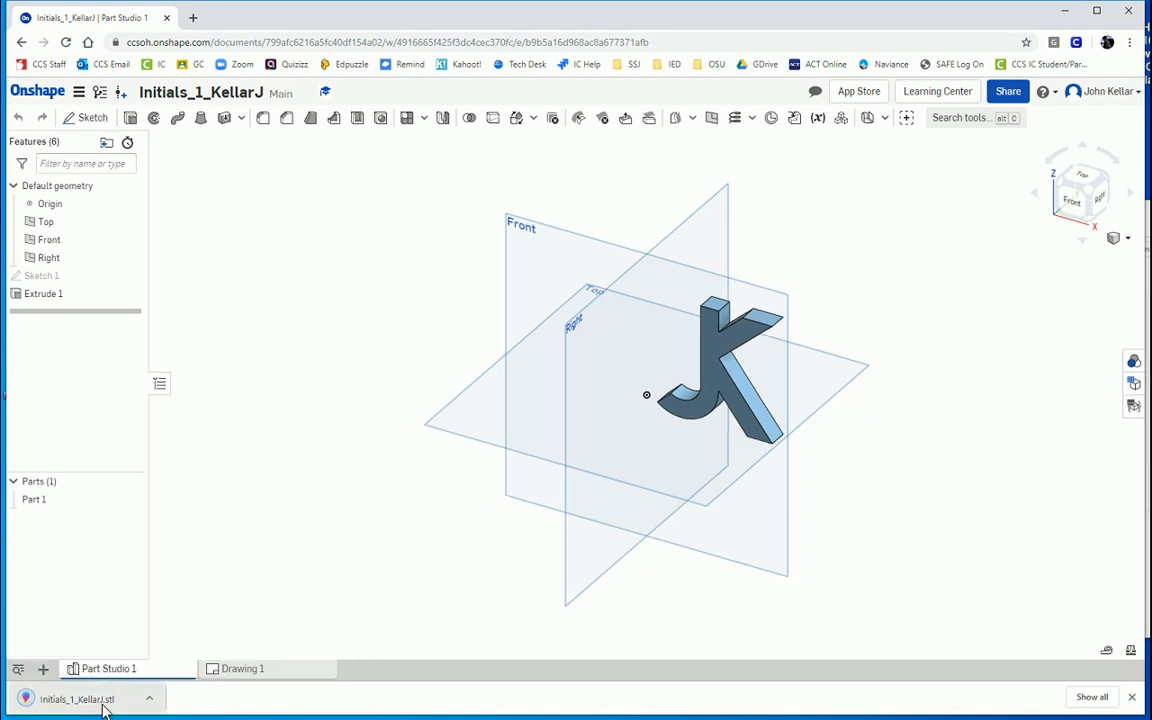
mouse_move(204, 678)
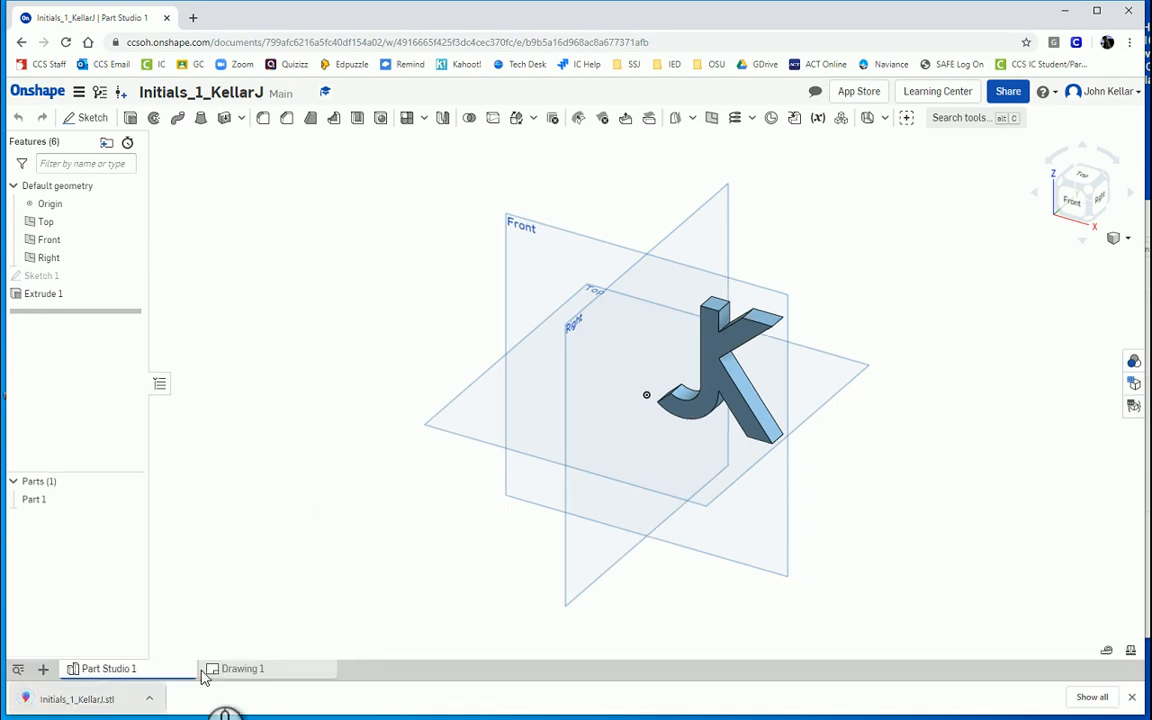
mouse_move(277, 642)
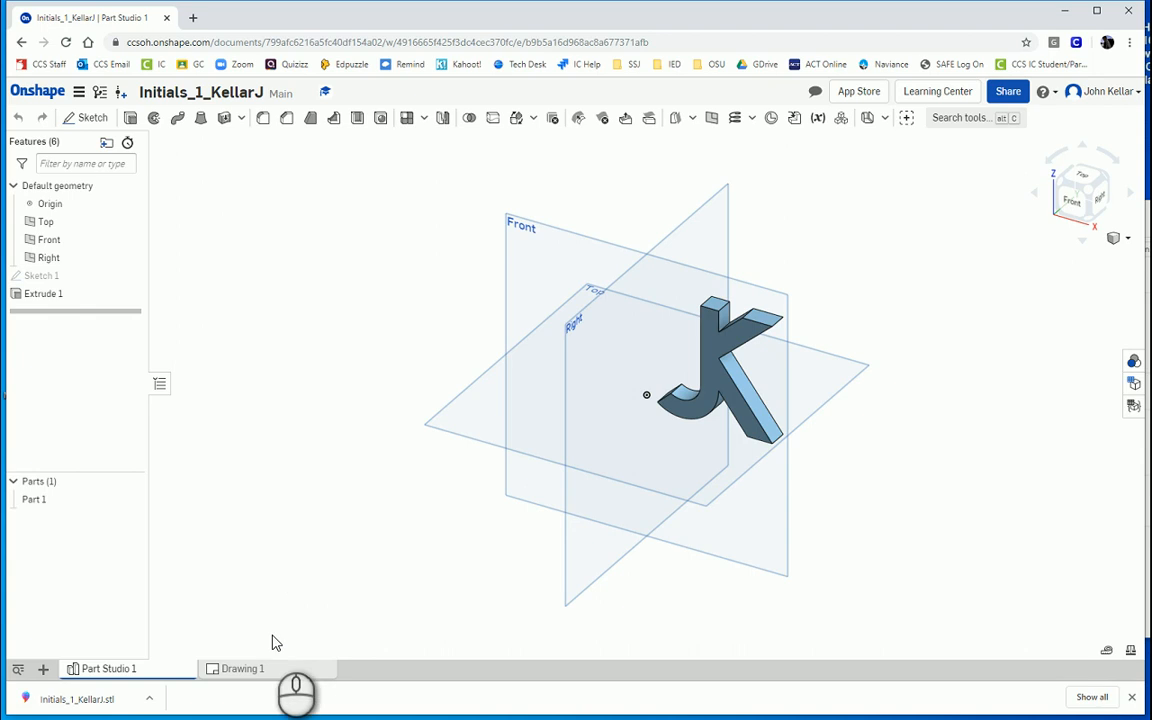
mouse_move(242, 668)
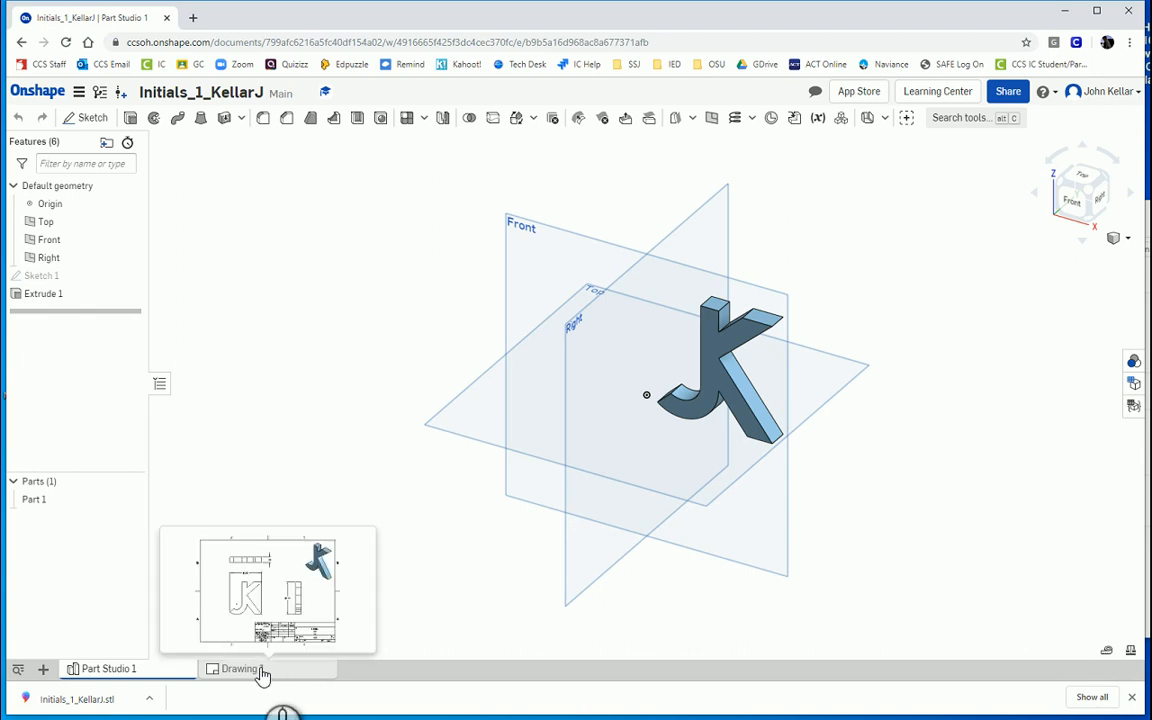
left_click(240, 668)
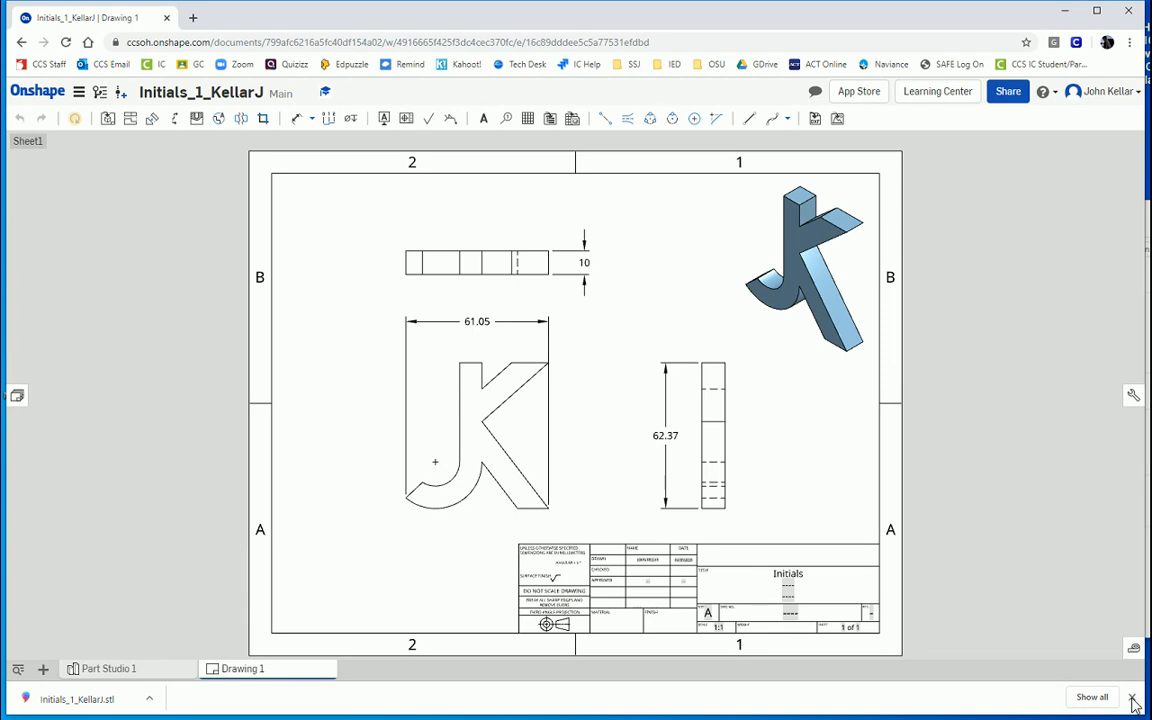
right_click(240, 702)
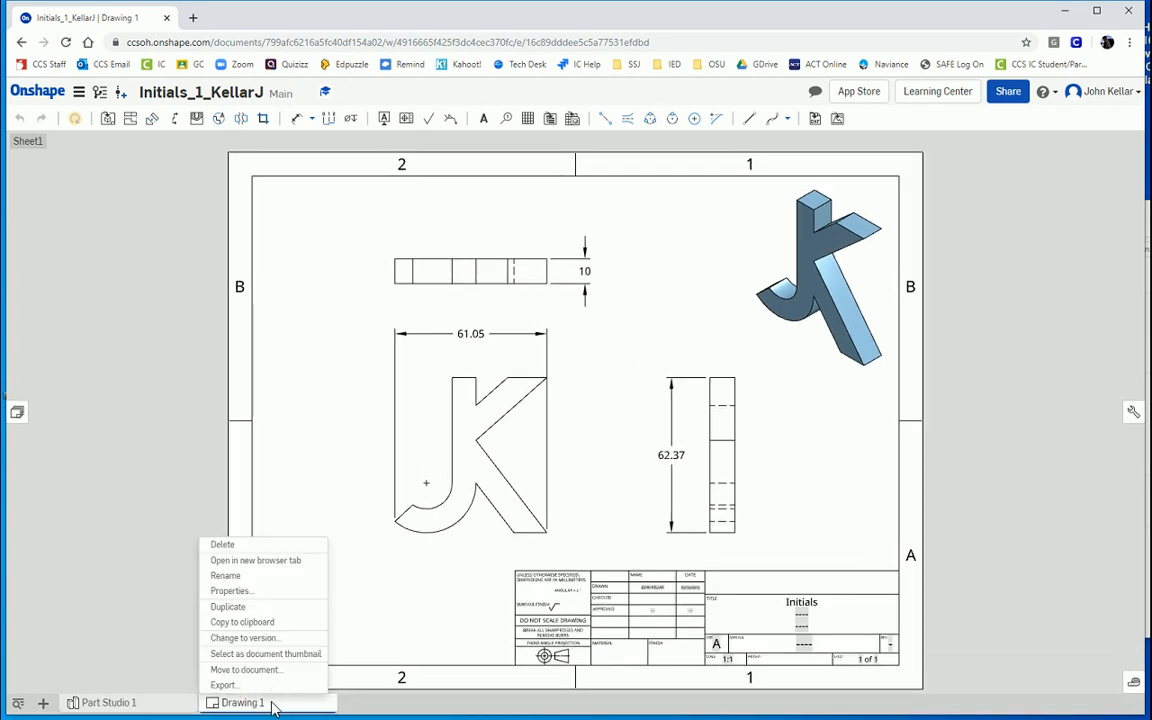
left_click(224, 684)
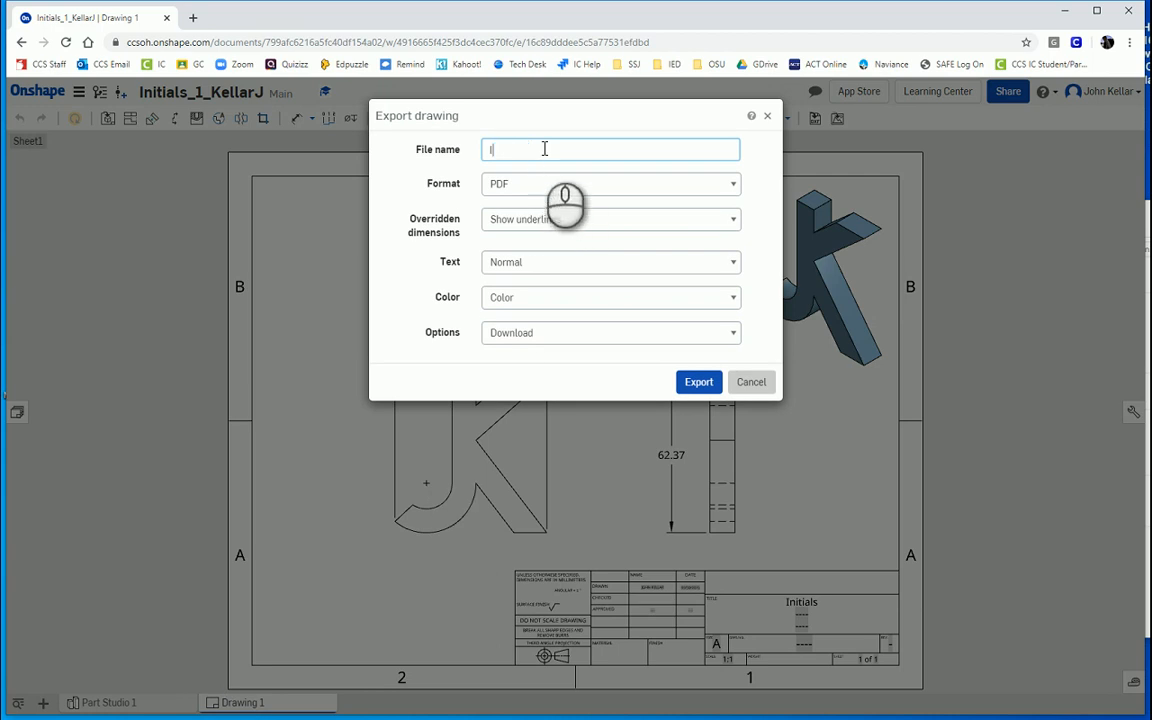
type("Initials_1_Kell")
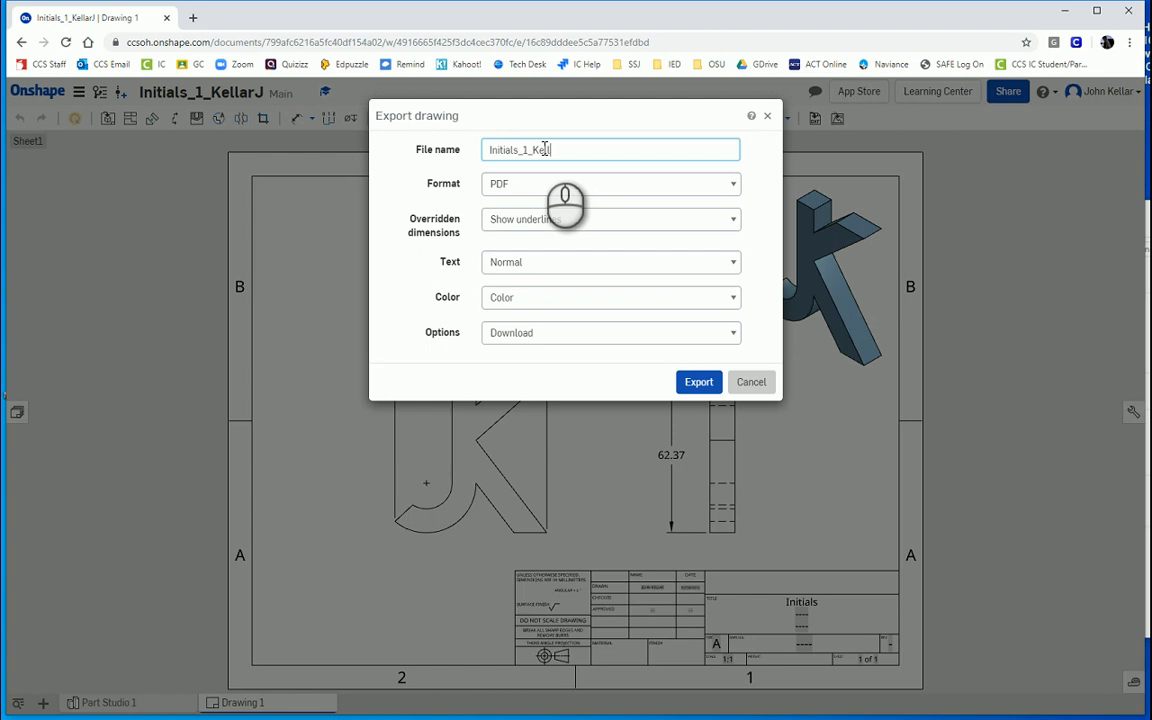
type("arJ")
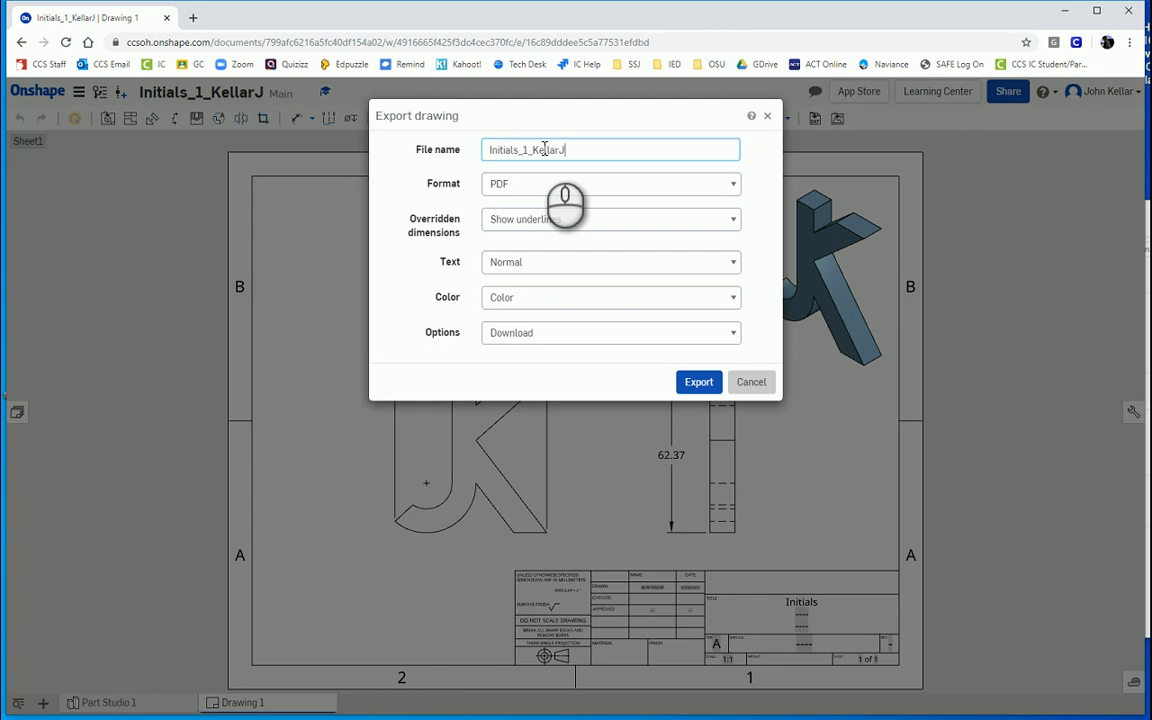
mouse_move(518, 195)
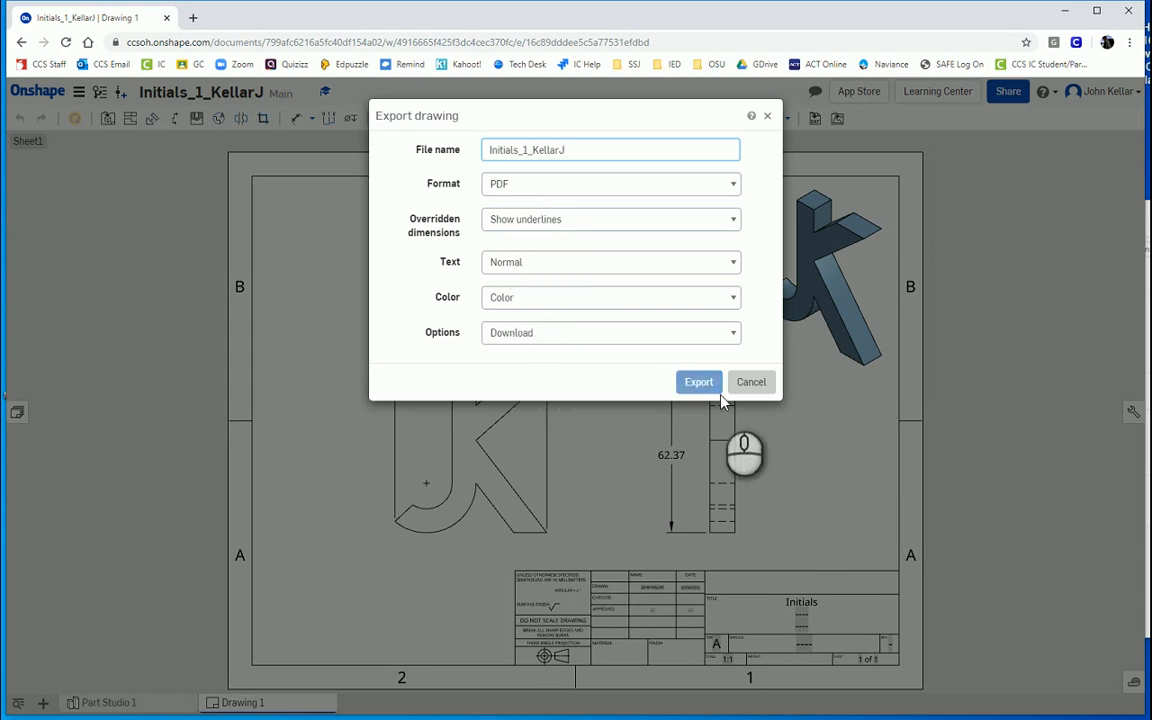
left_click(698, 382)
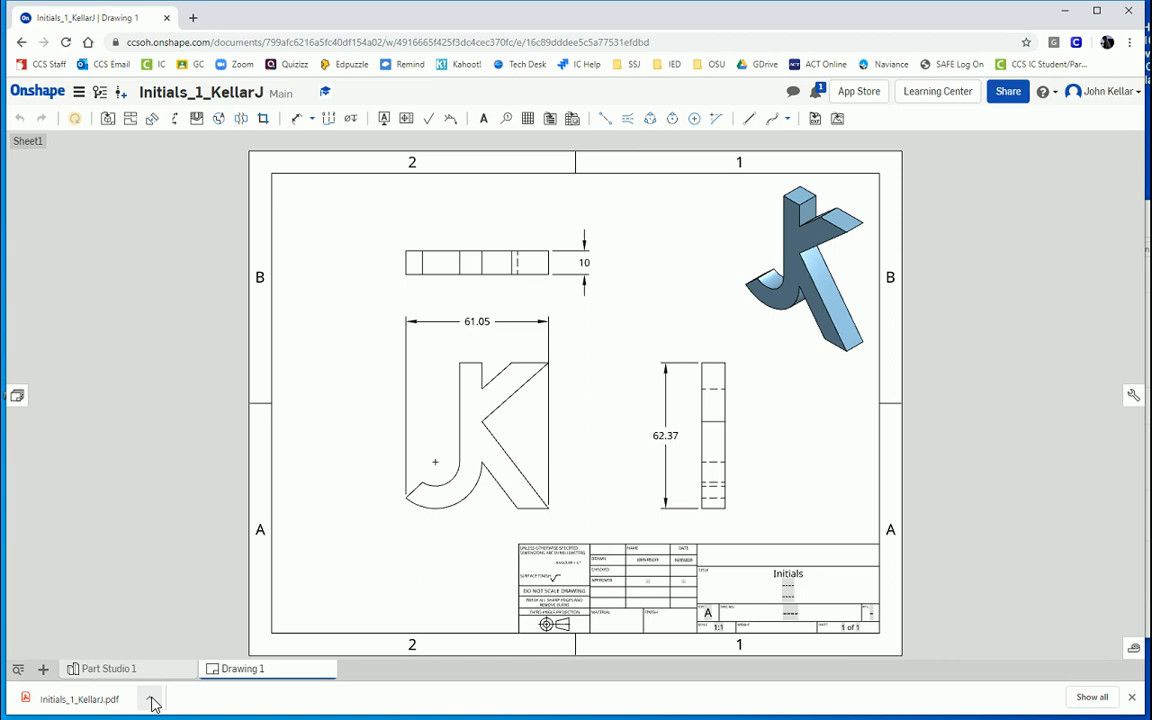
left_click(149, 698)
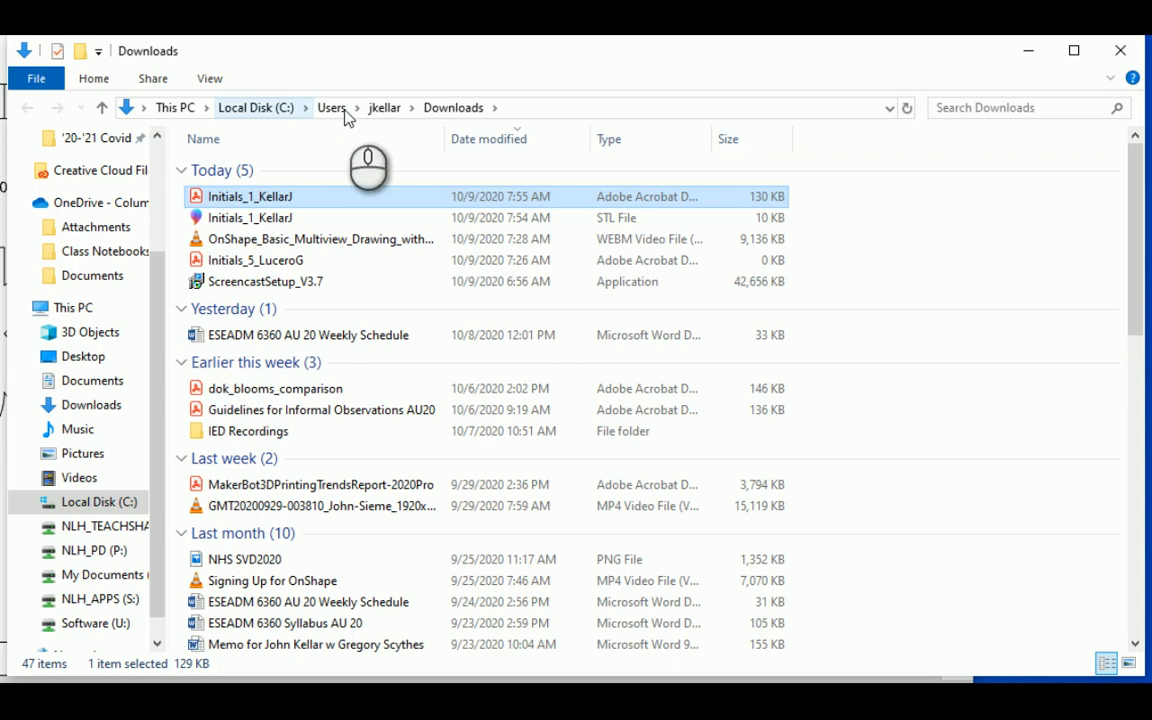
mouse_move(453, 107)
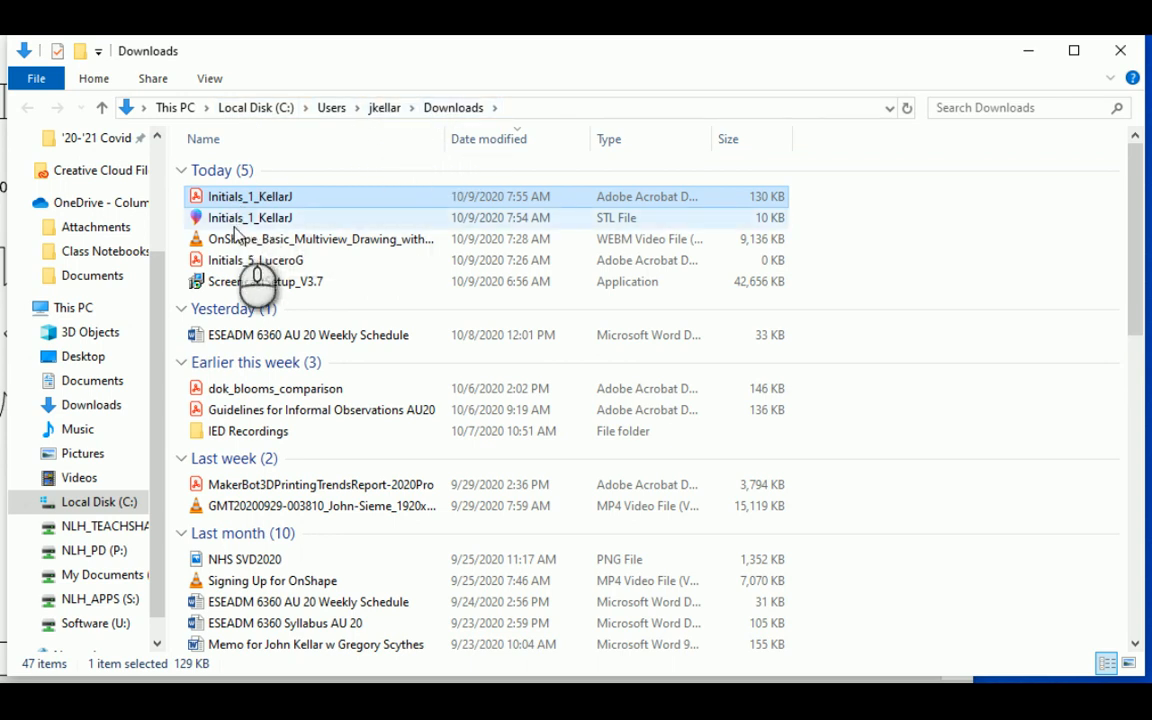
mouse_move(250, 218)
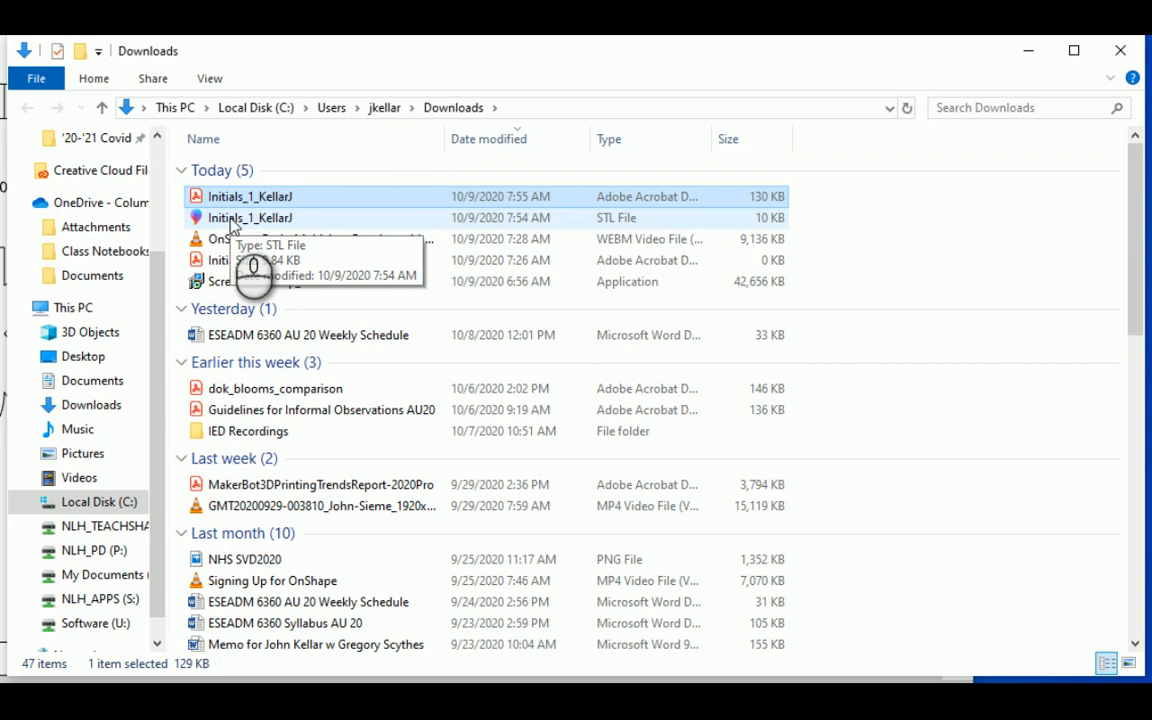
mouse_move(230, 225)
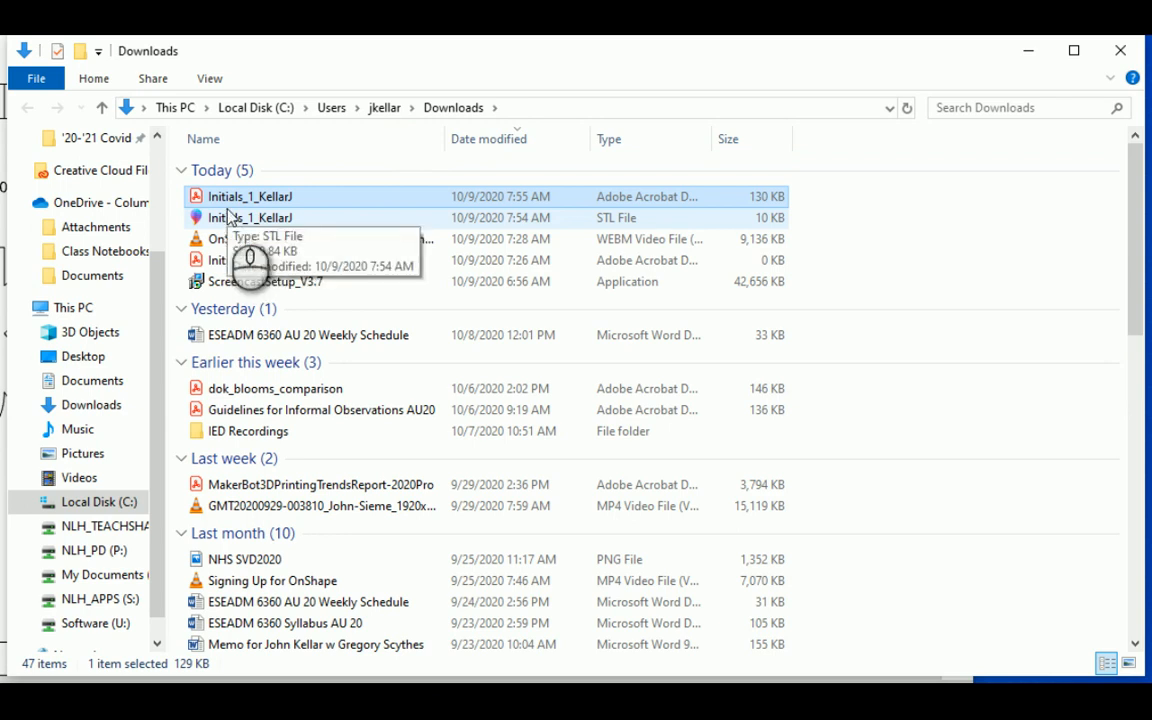
double_click(250, 217)
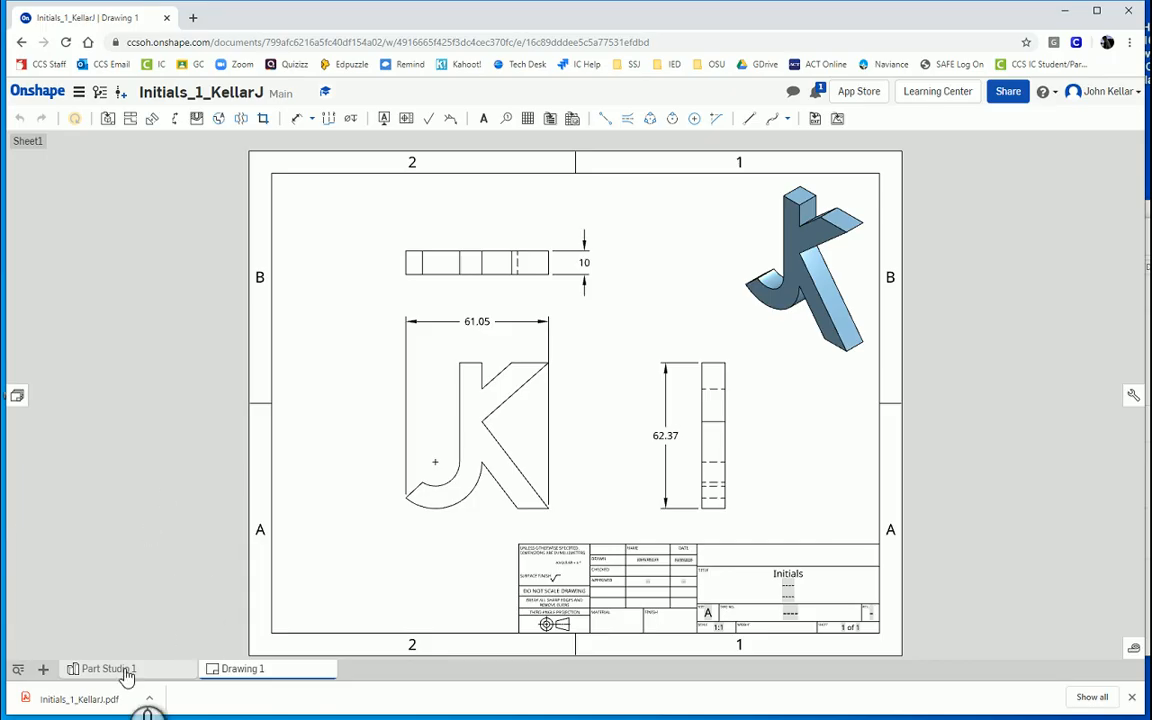
left_click(107, 668)
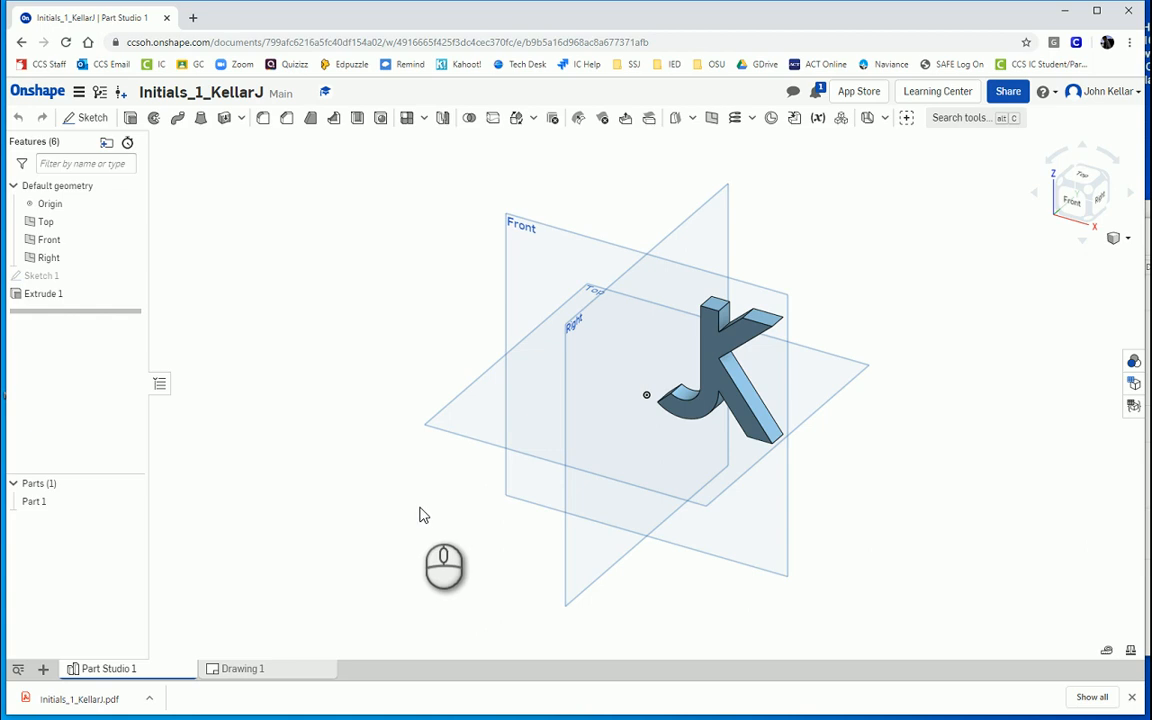
mouse_move(800, 270)
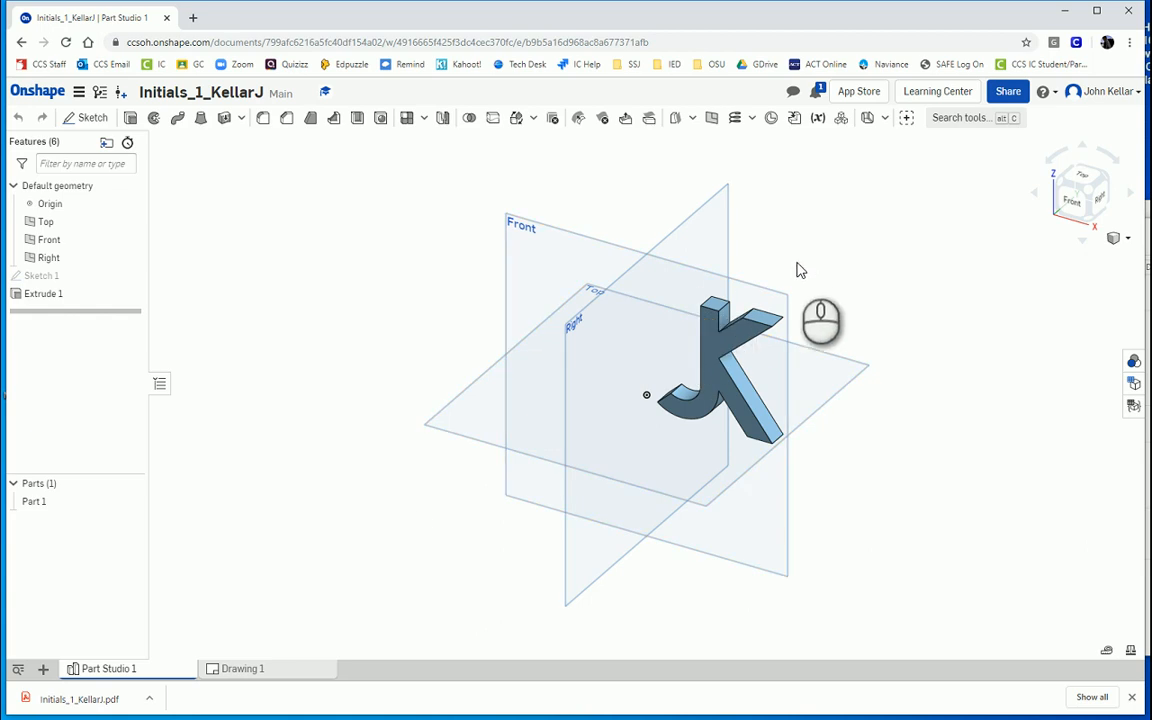
mouse_move(705, 270)
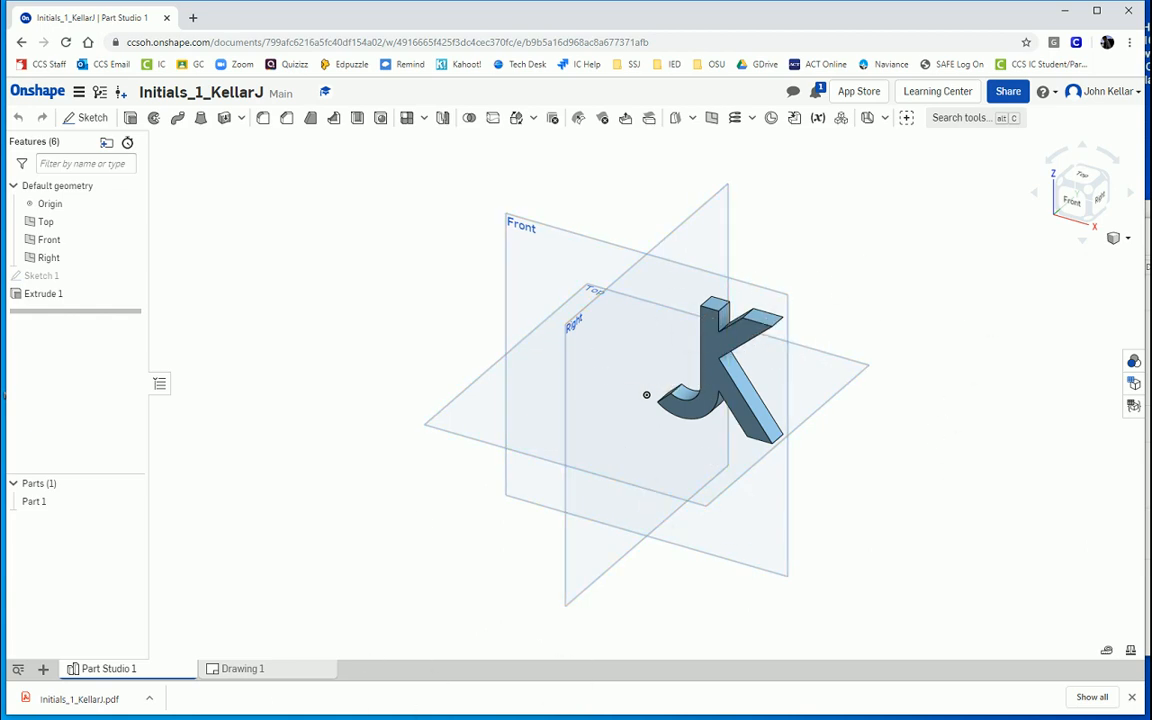
left_click(242, 668)
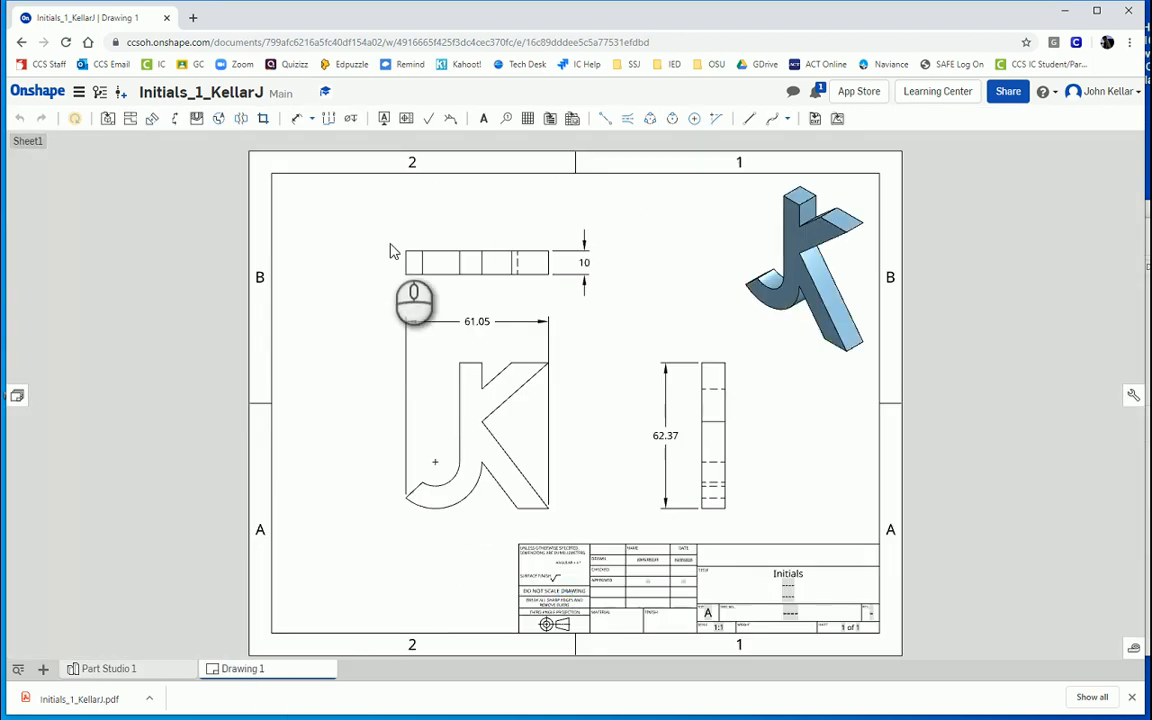